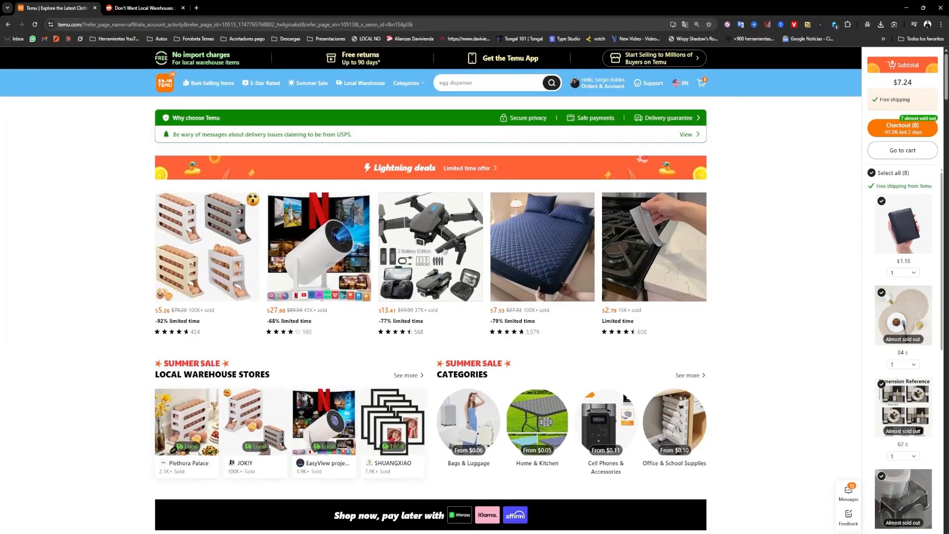
Browse the Temu page and open the Magnetic Wireless power bank listing
scroll("down", 3)
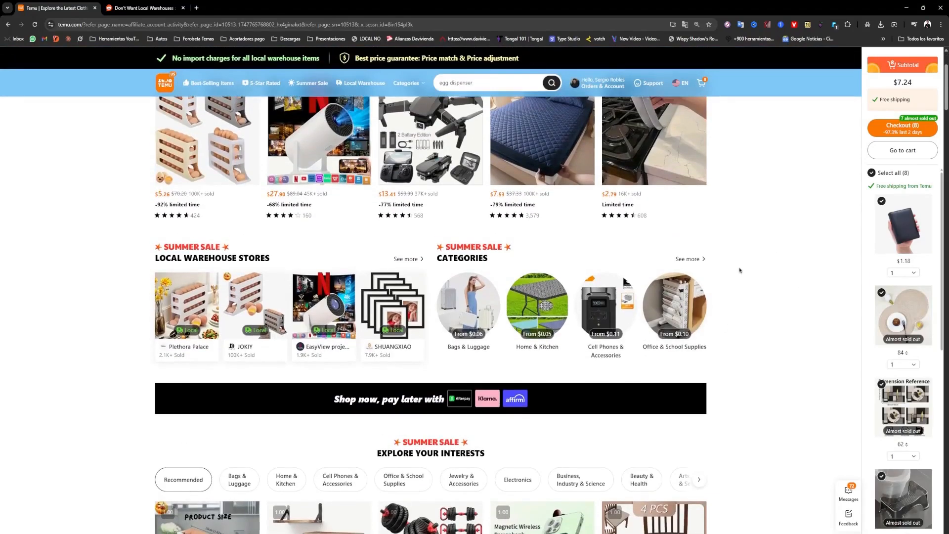
scroll("down", 3)
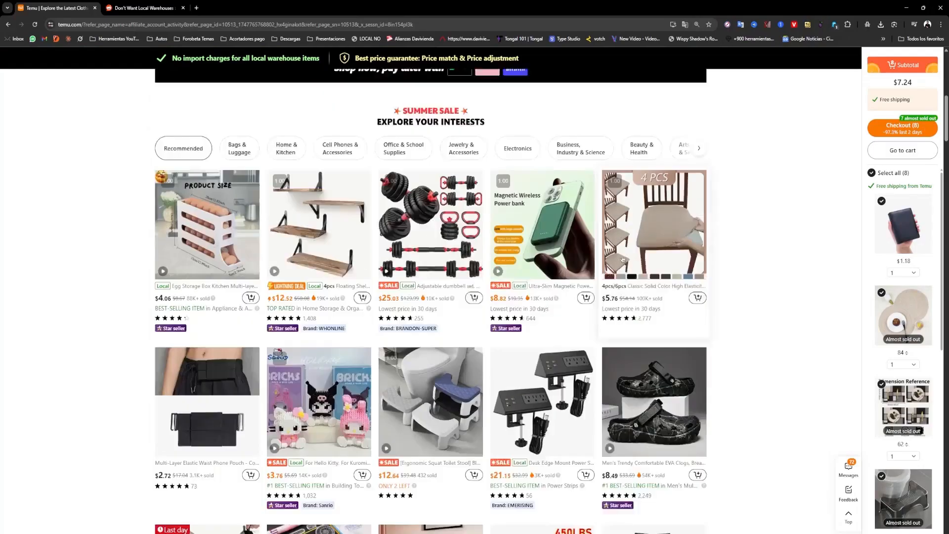
scroll("down", 3)
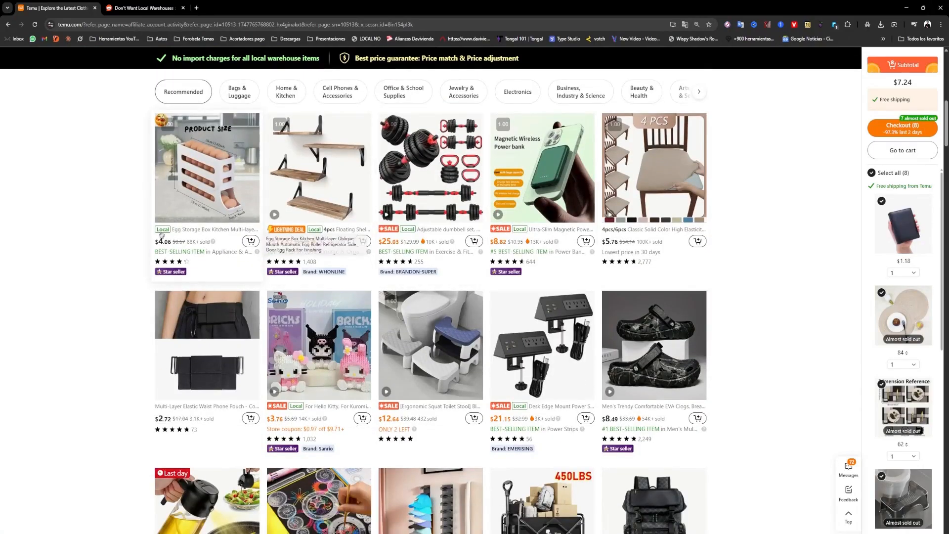
mouse_move(531, 235)
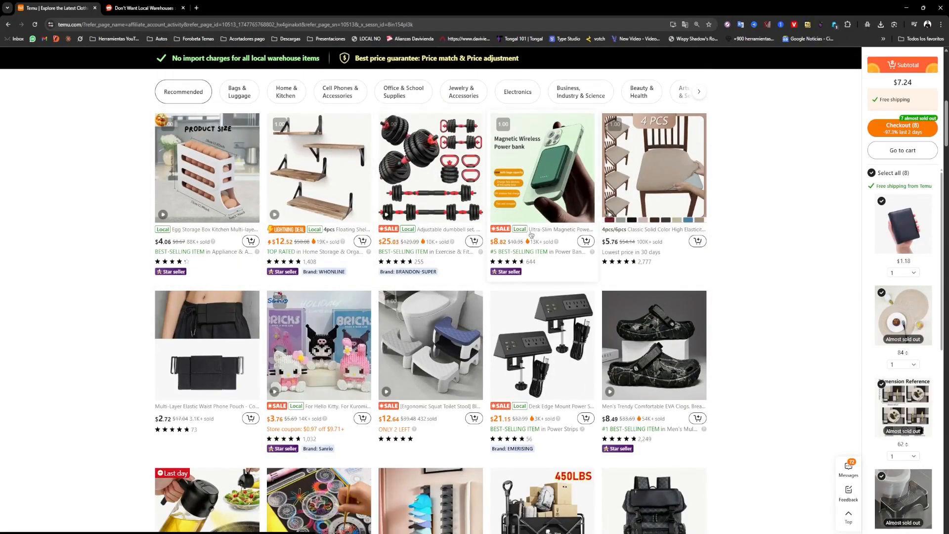
left_click(541, 168)
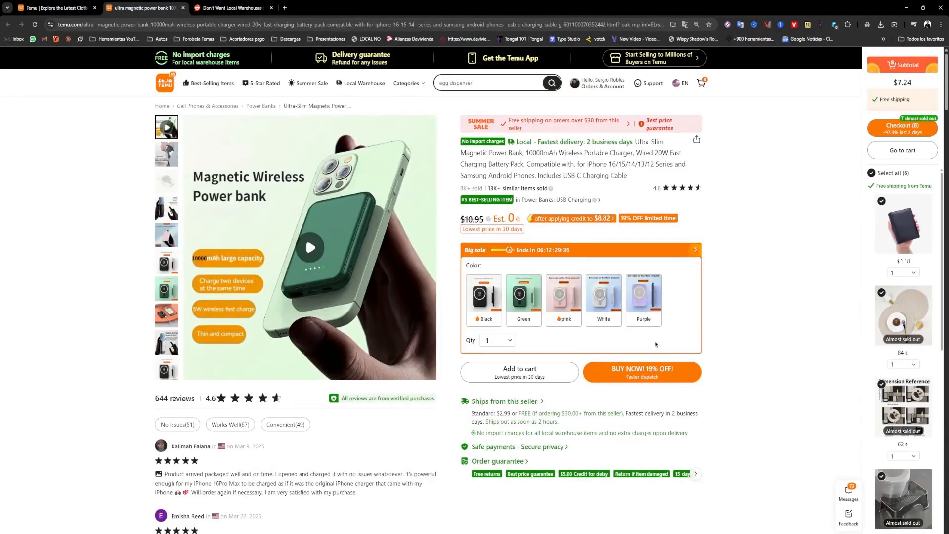
scroll("down", 3)
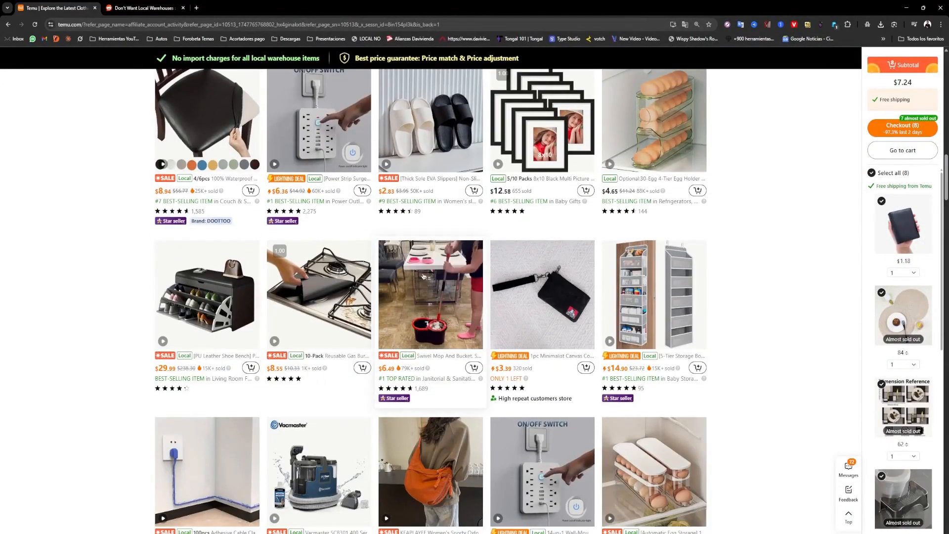
Scroll through the minimum-order suggestions popup and dismiss it, leaving the cart at $0.00
scroll("up", 3)
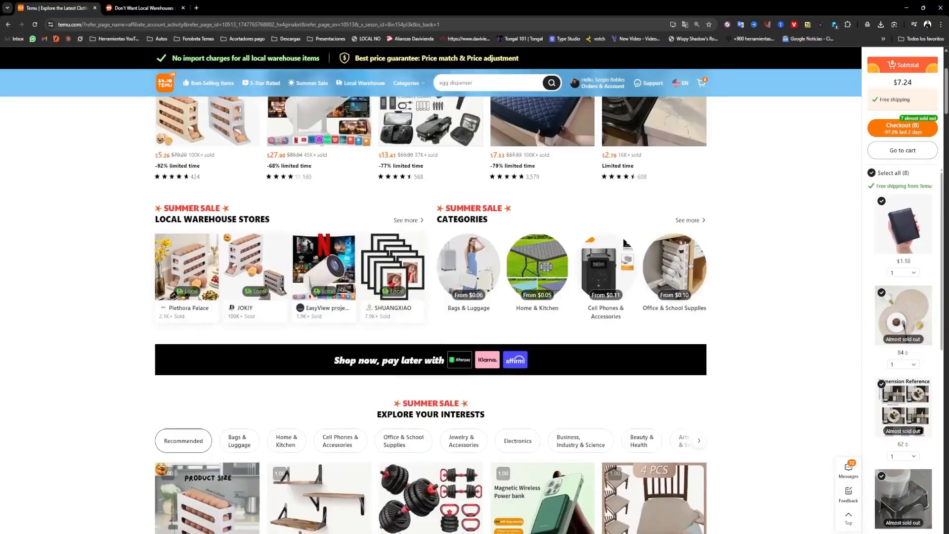
scroll("up", 3)
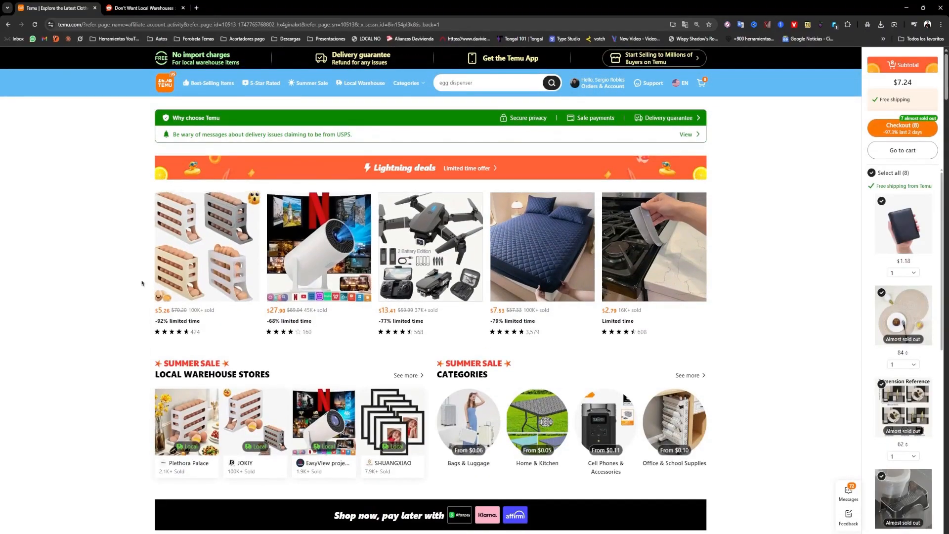
scroll("down", 3)
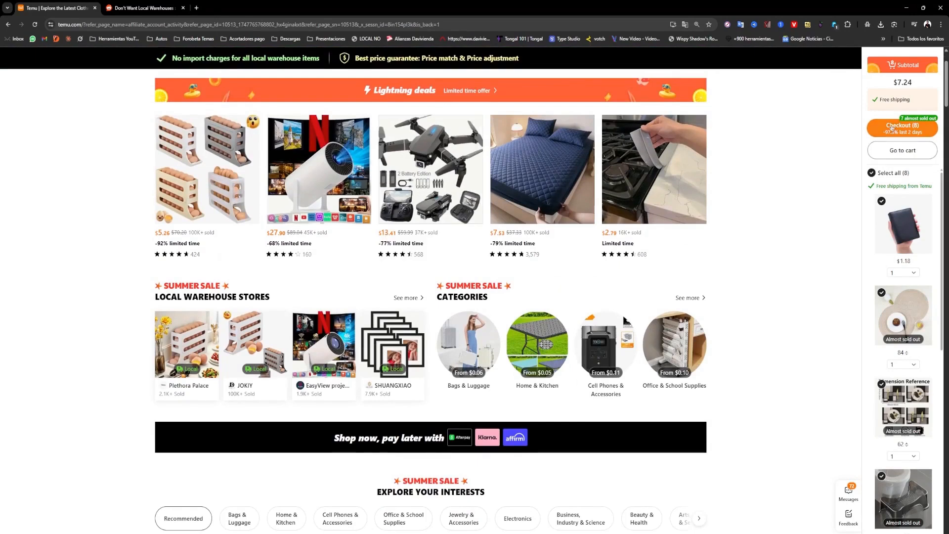
mouse_move(862, 269)
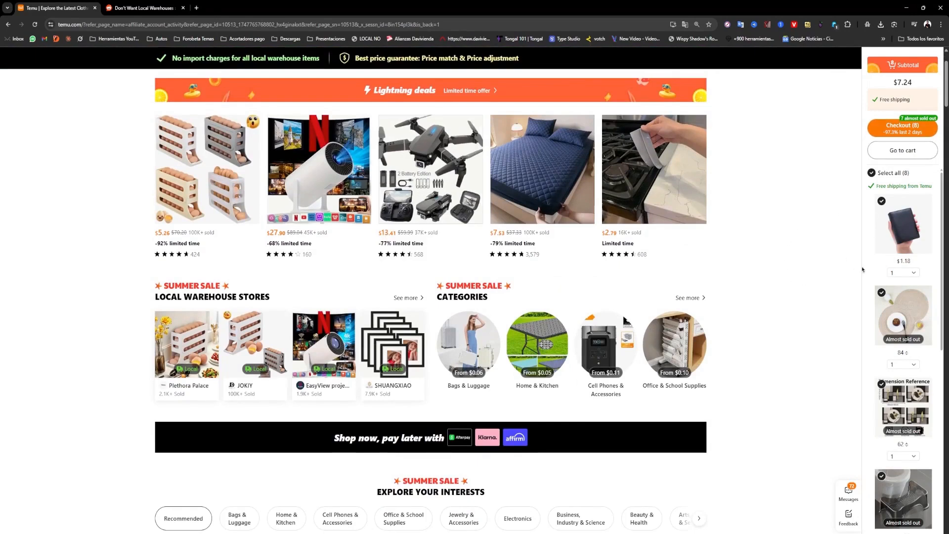
scroll("up", 3)
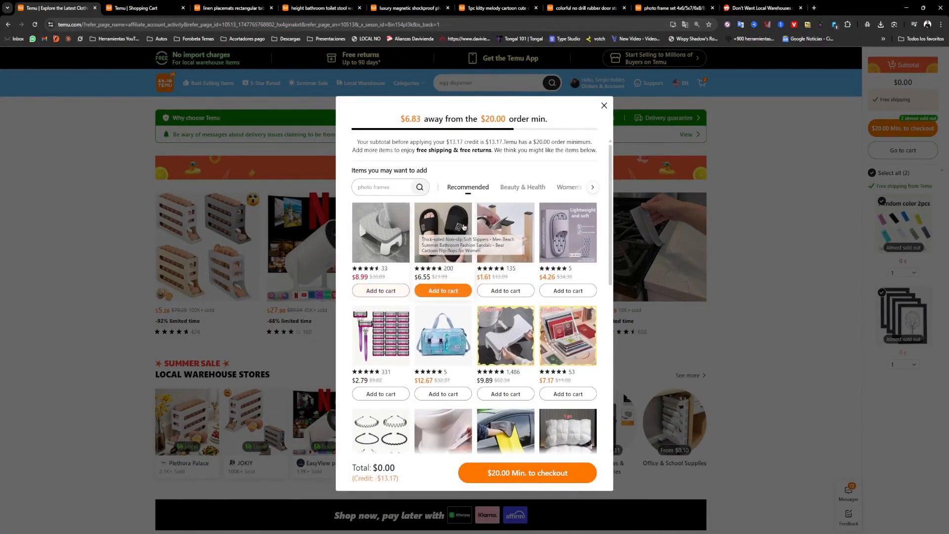
scroll("down", 3)
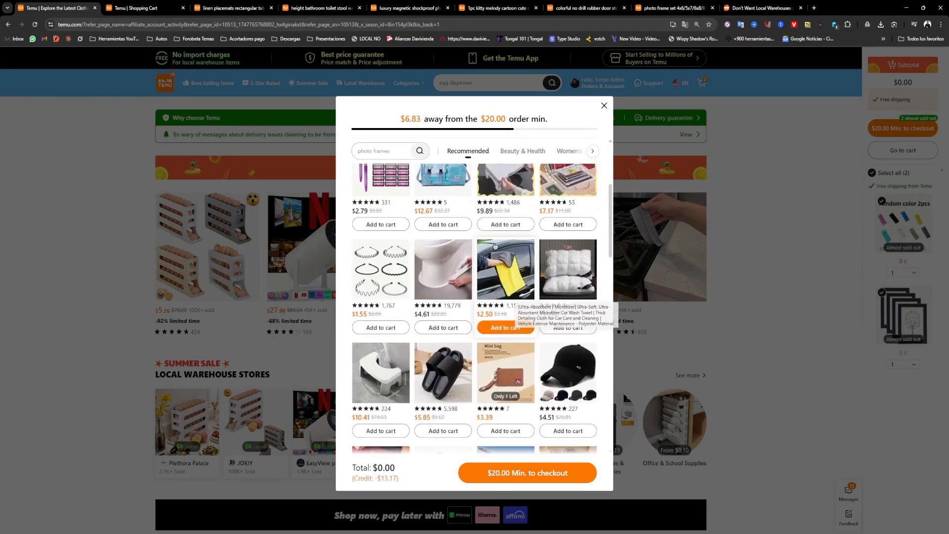
scroll("up", 3)
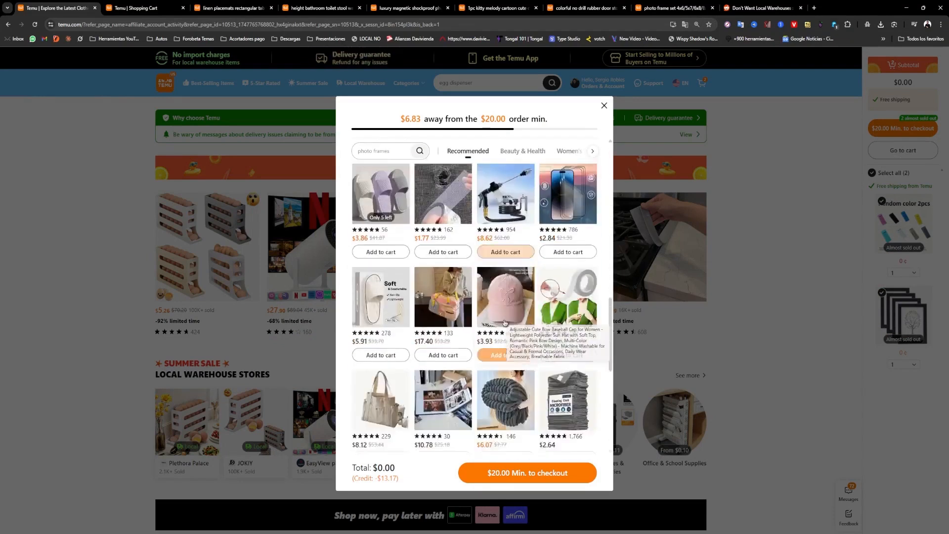
scroll("up", 3)
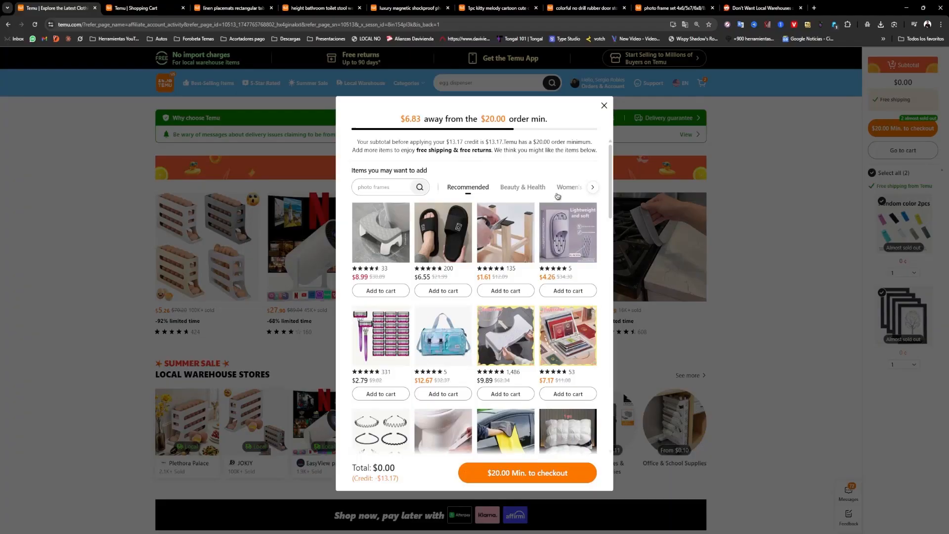
mouse_move(484, 153)
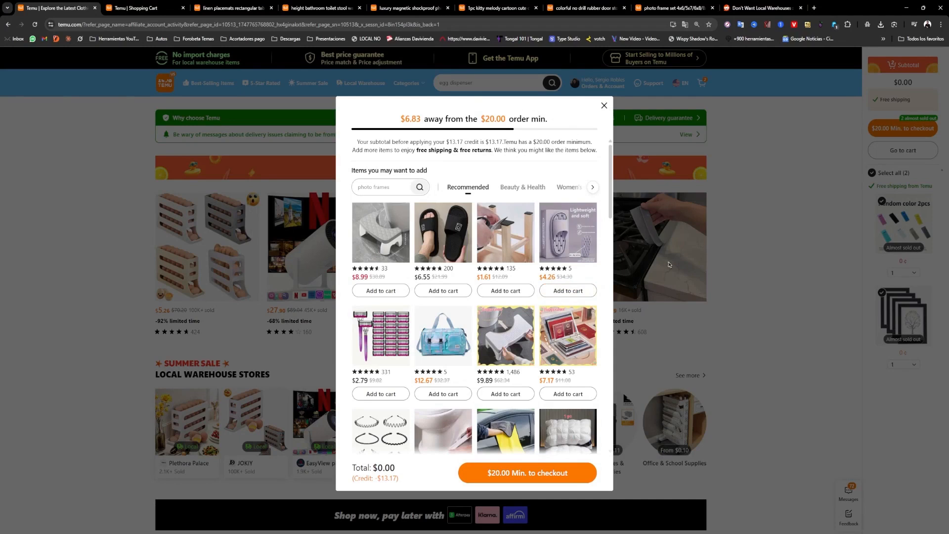
mouse_move(463, 202)
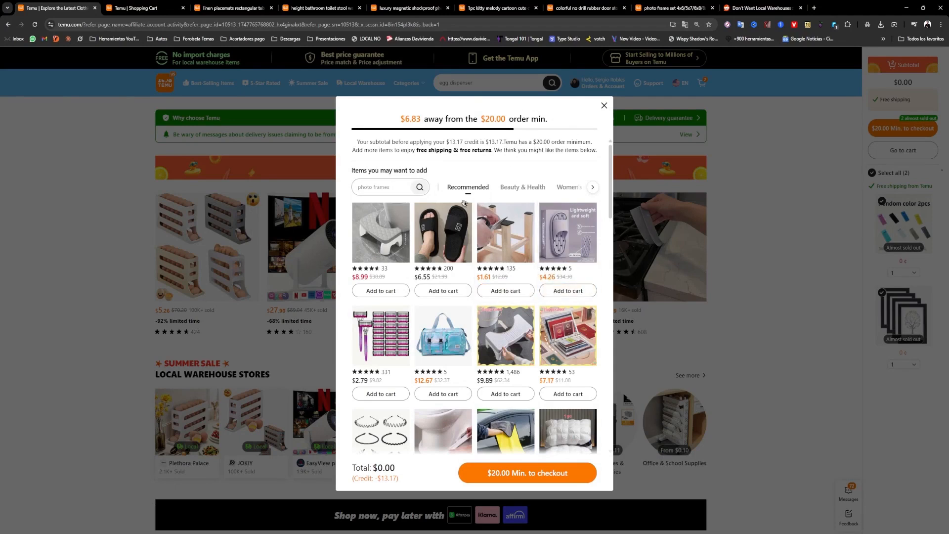
left_click(603, 105)
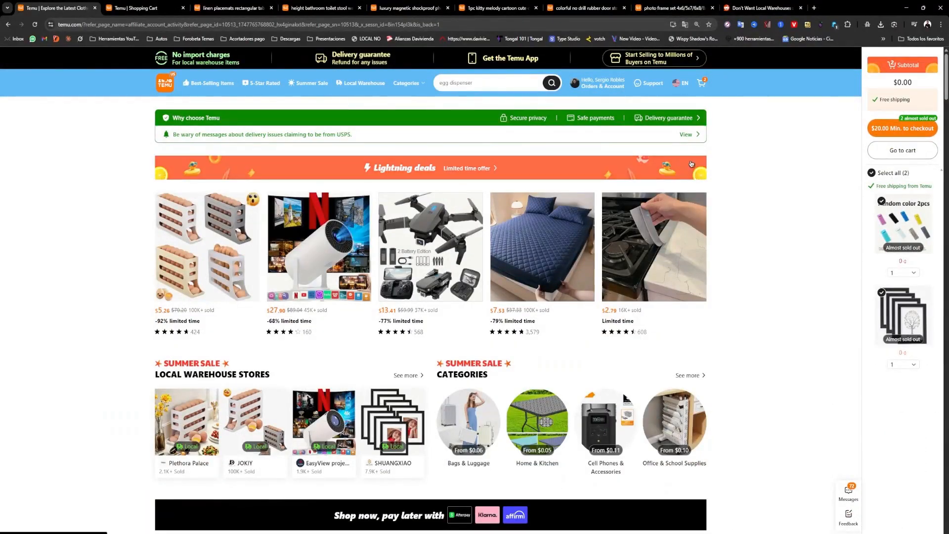
Copy the javascript bookmarklet code from the r/TemuThings comment
left_click(759, 8)
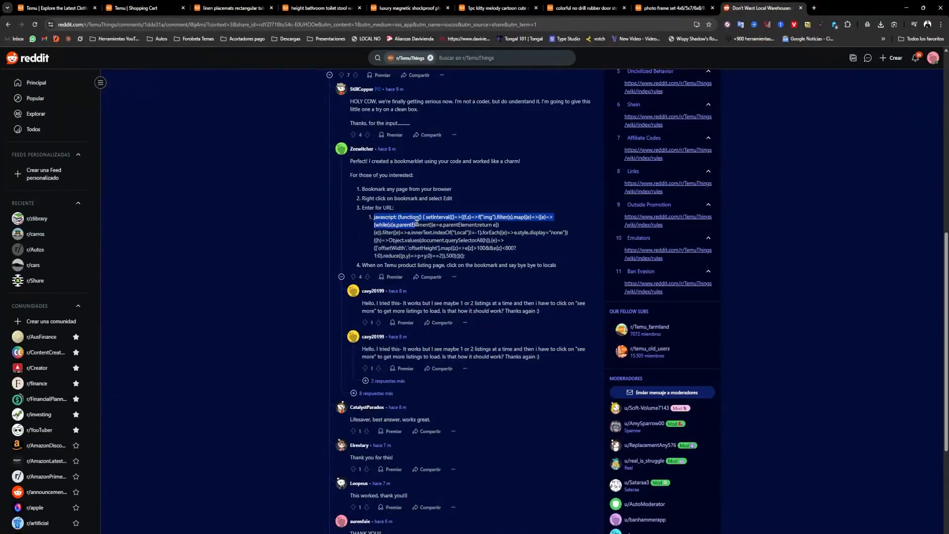
right_click(444, 236)
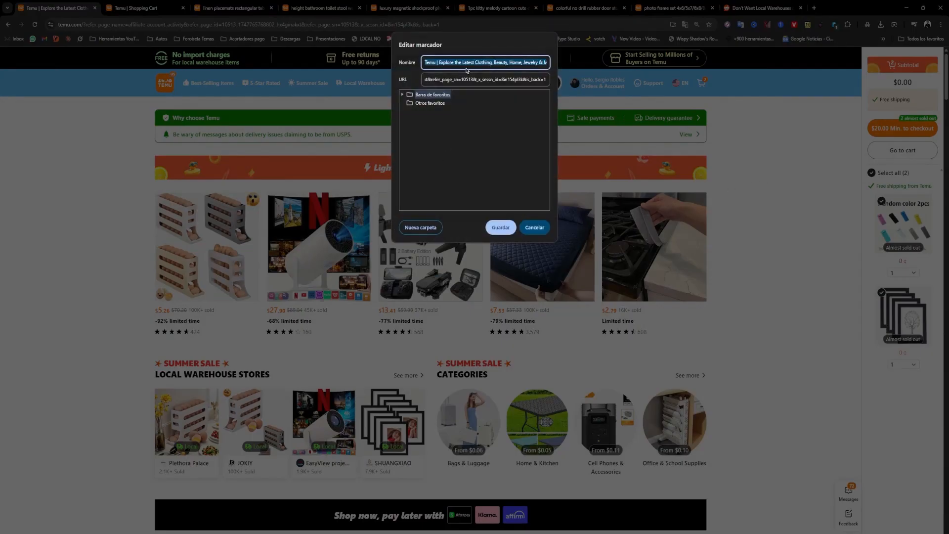
Name the bookmark 'NO LOCAL', replace its address with the bookmarklet code, and save it
type("NO LOC")
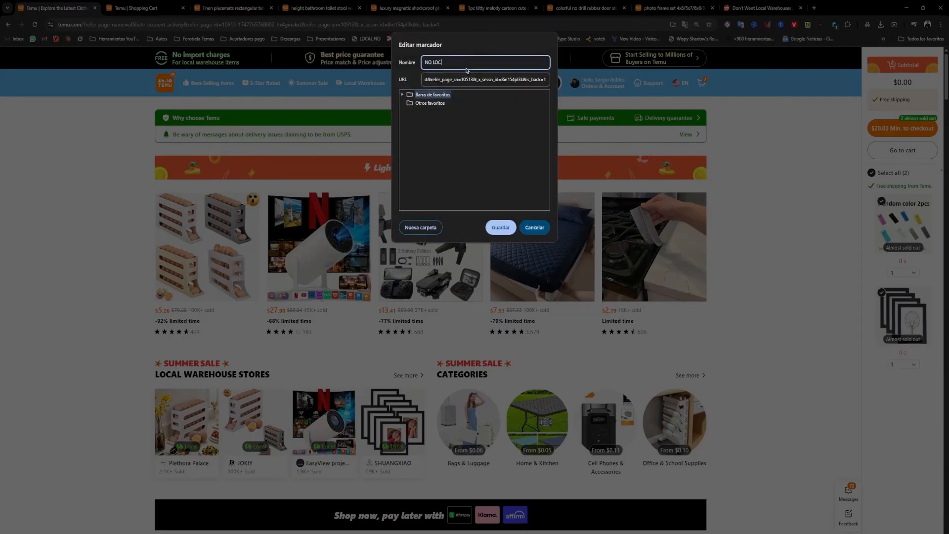
left_click(484, 79)
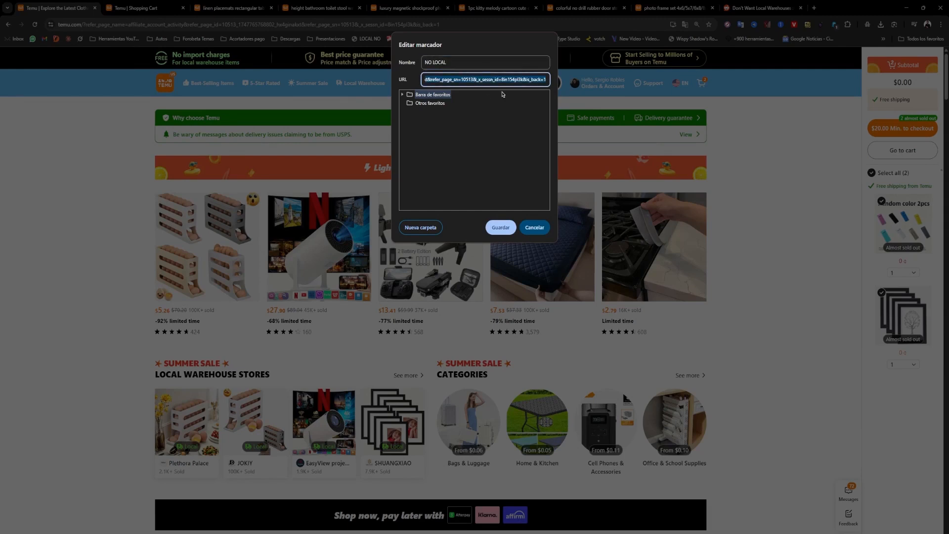
left_click(500, 227)
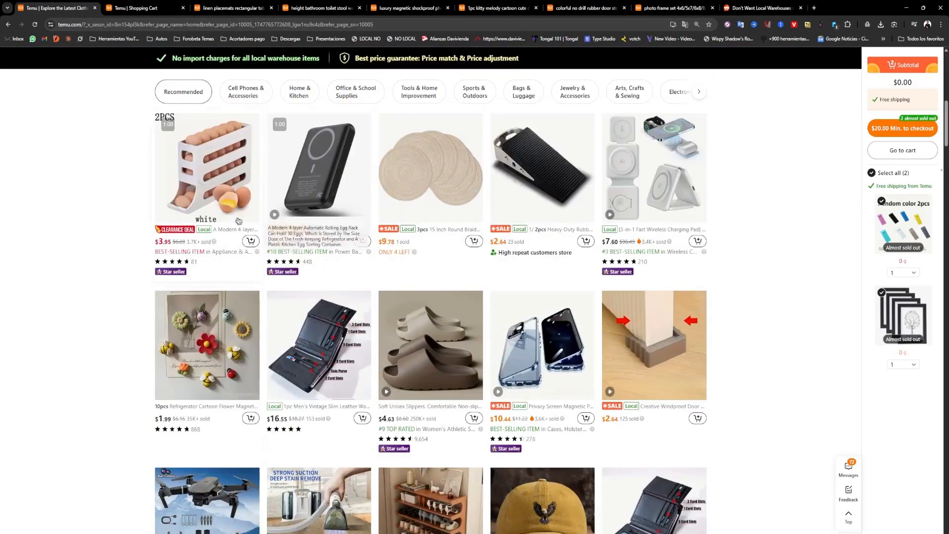
mouse_move(538, 235)
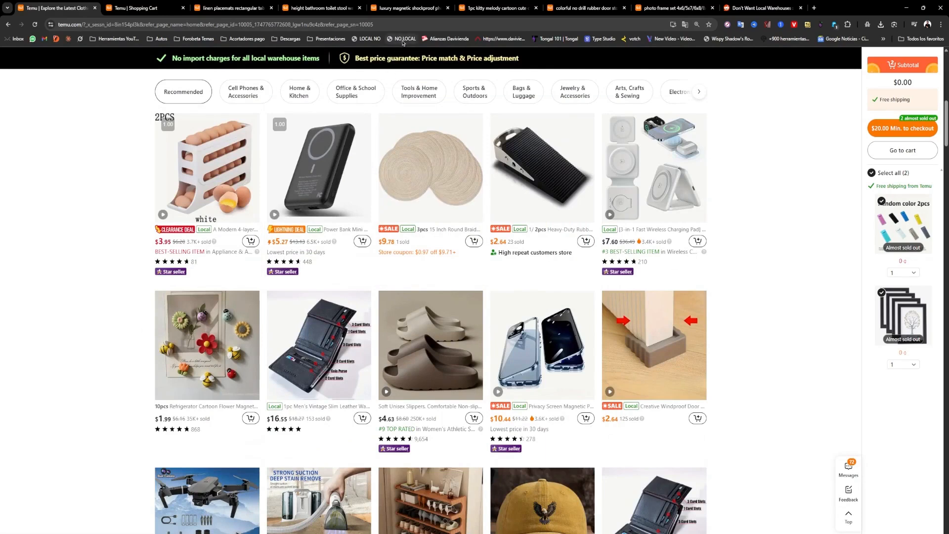
Run the NO LOCAL bookmarklet and scroll the filtered product grid down to the footer
scroll("down", 3)
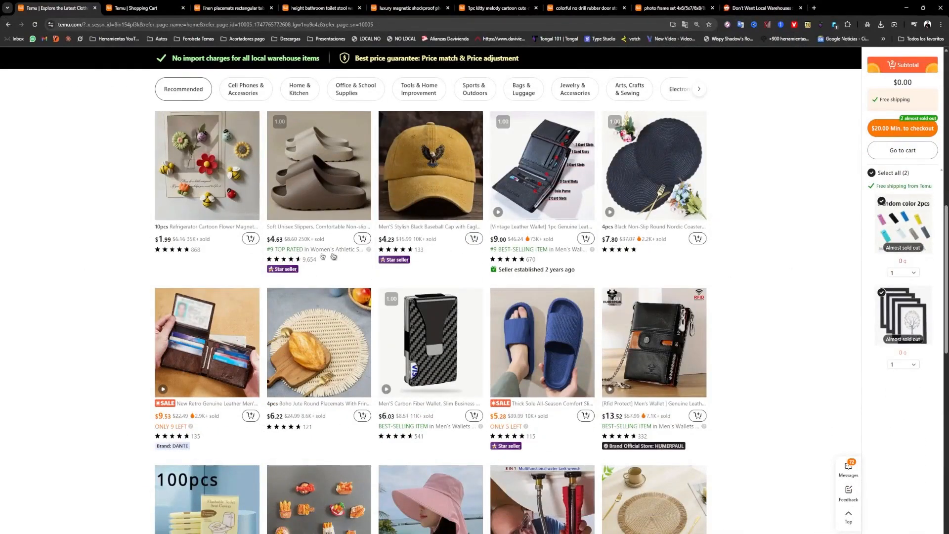
mouse_move(261, 235)
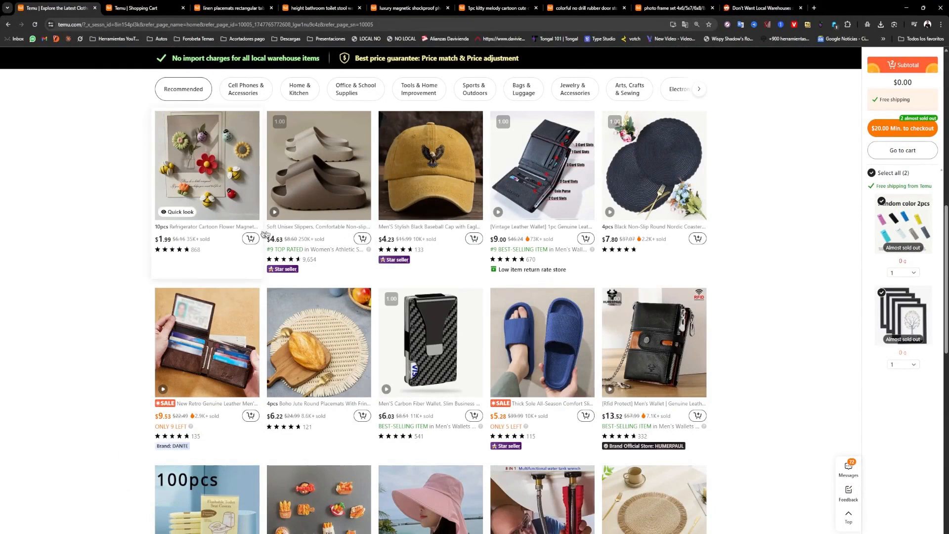
mouse_move(508, 227)
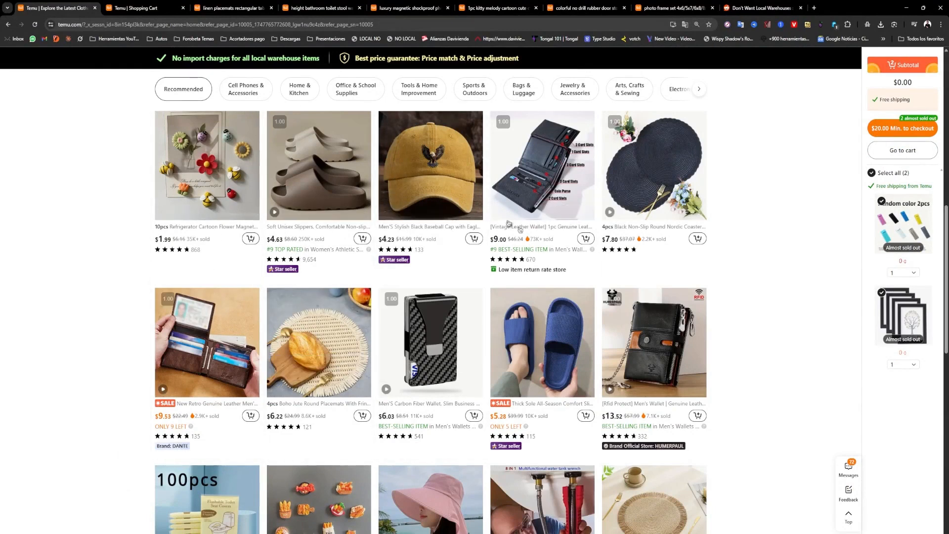
left_click(429, 167)
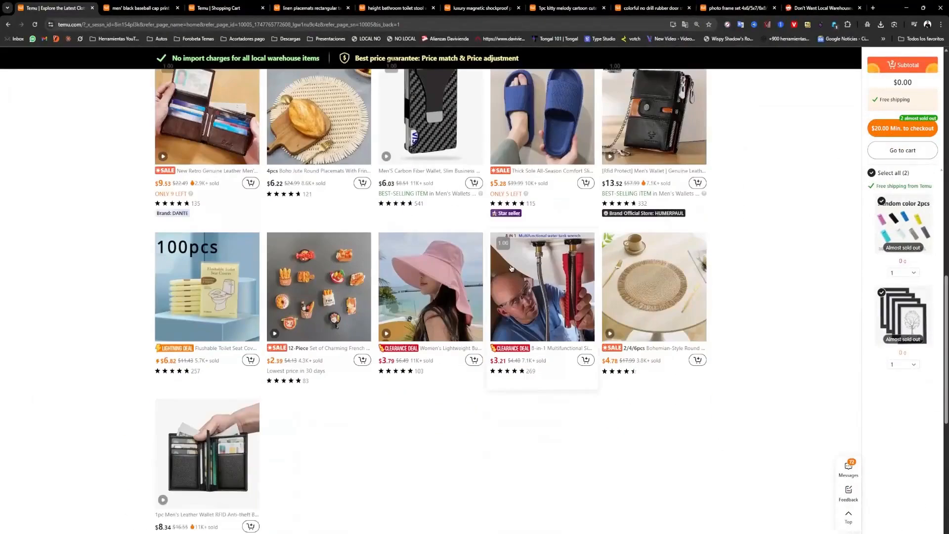
scroll("down", 3)
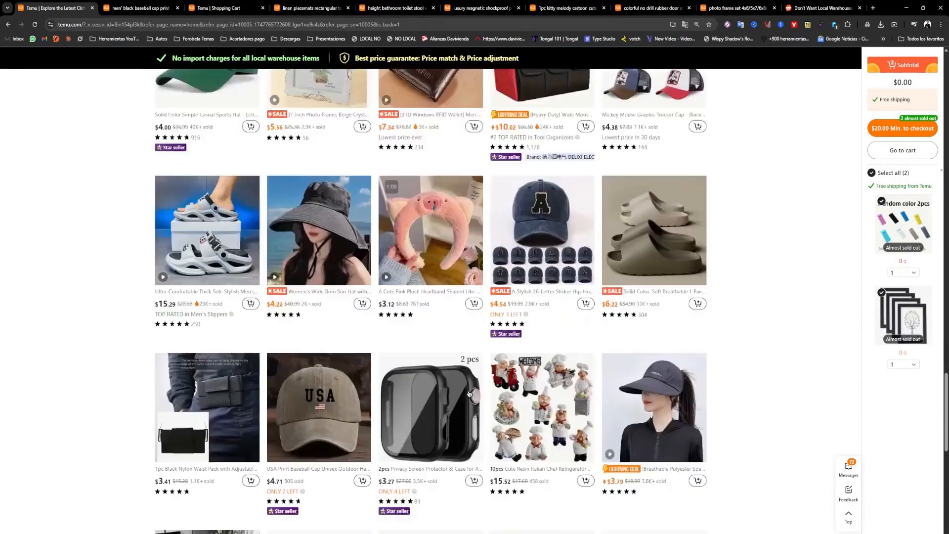
scroll("down", 3)
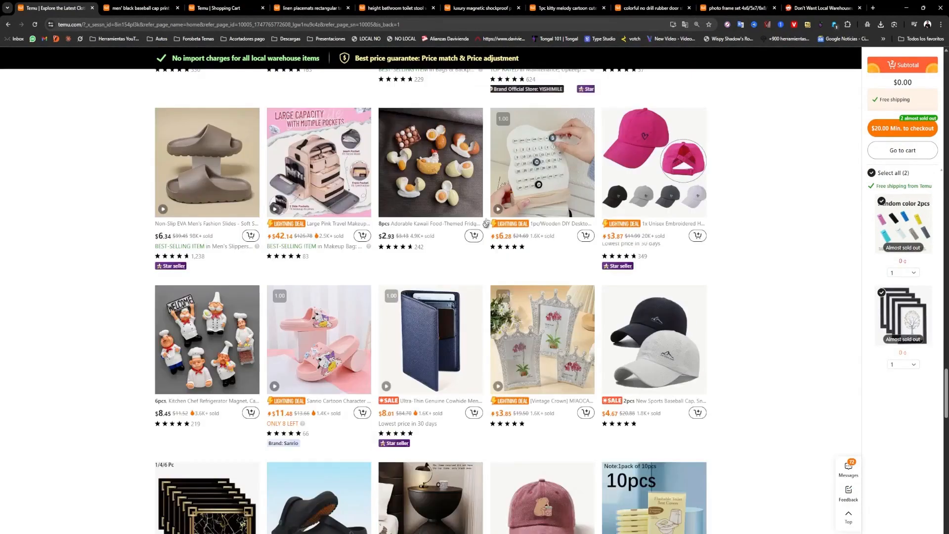
scroll("down", 3)
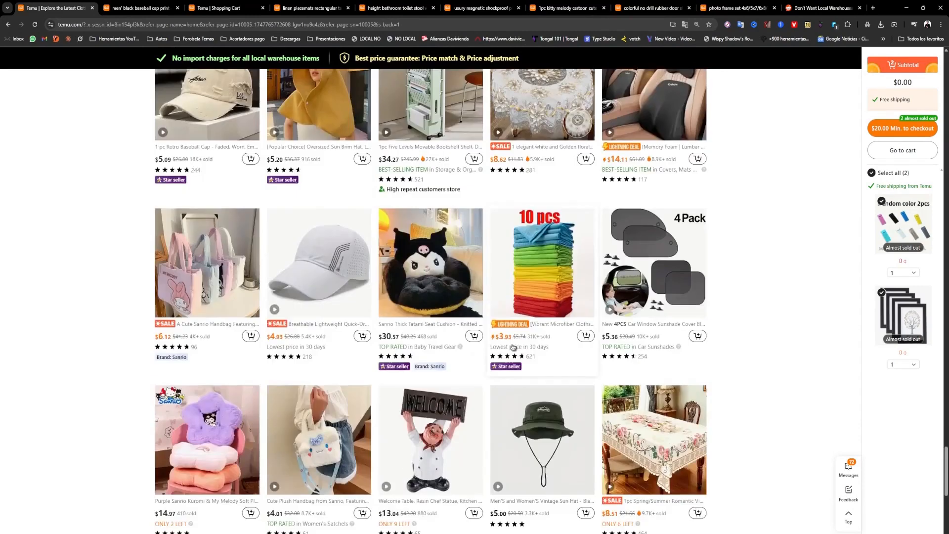
scroll("down", 3)
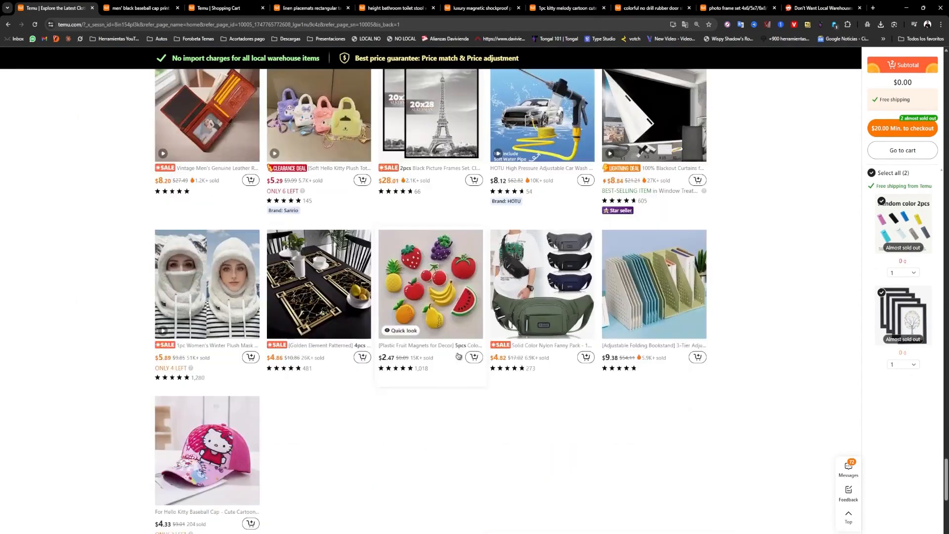
scroll("down", 3)
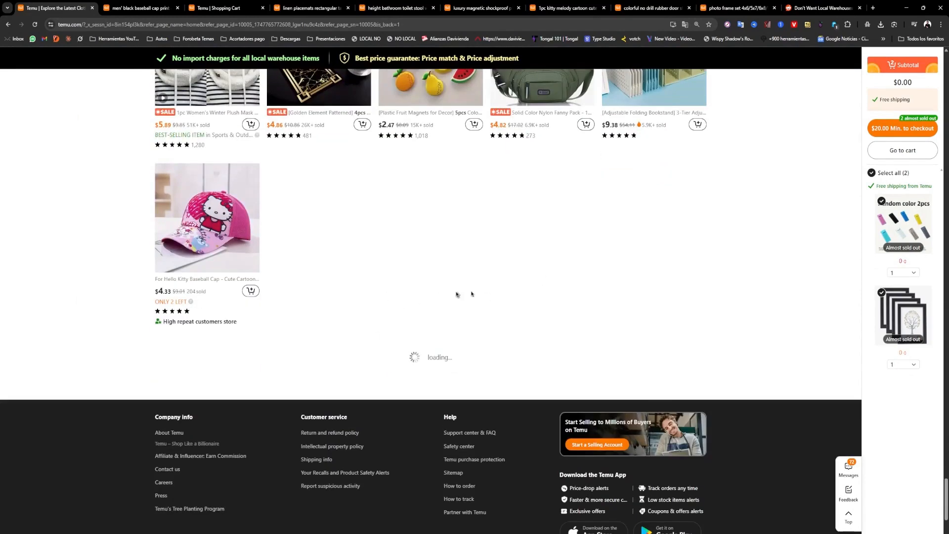
scroll("up", 3)
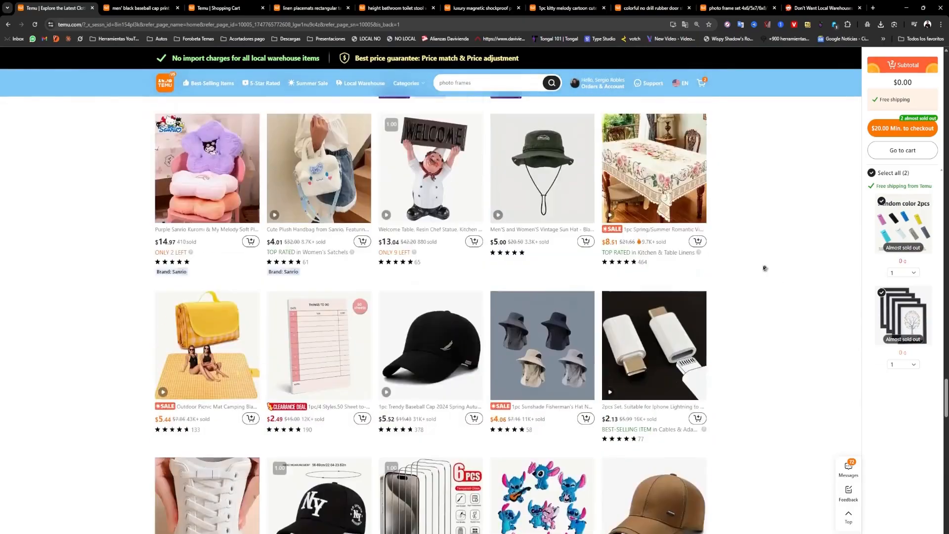